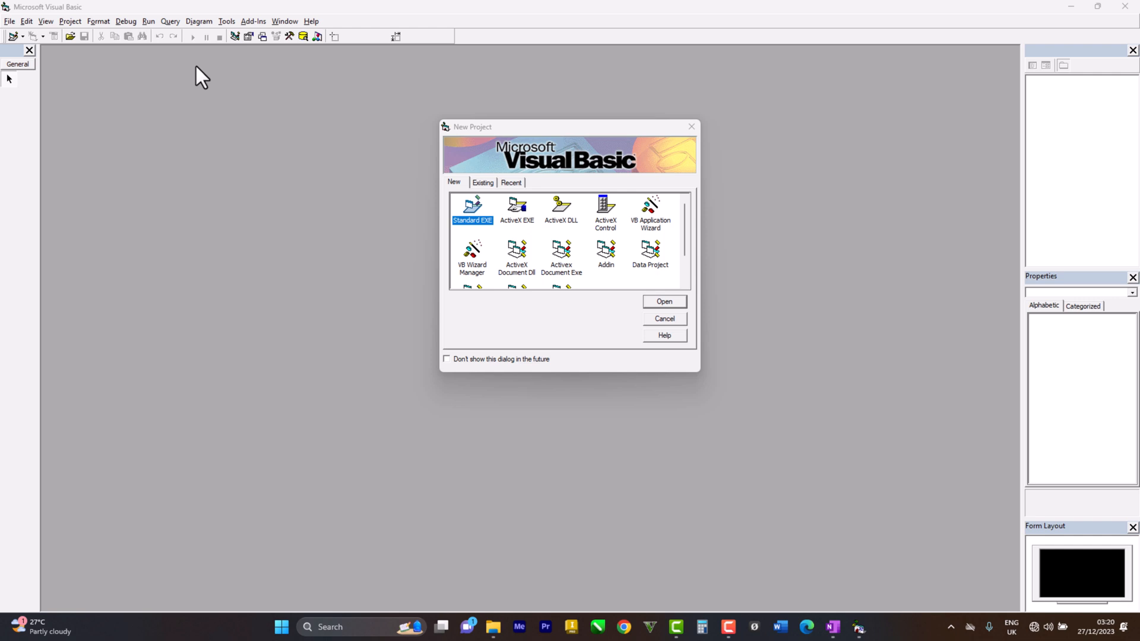
mouse_move(233, 72)
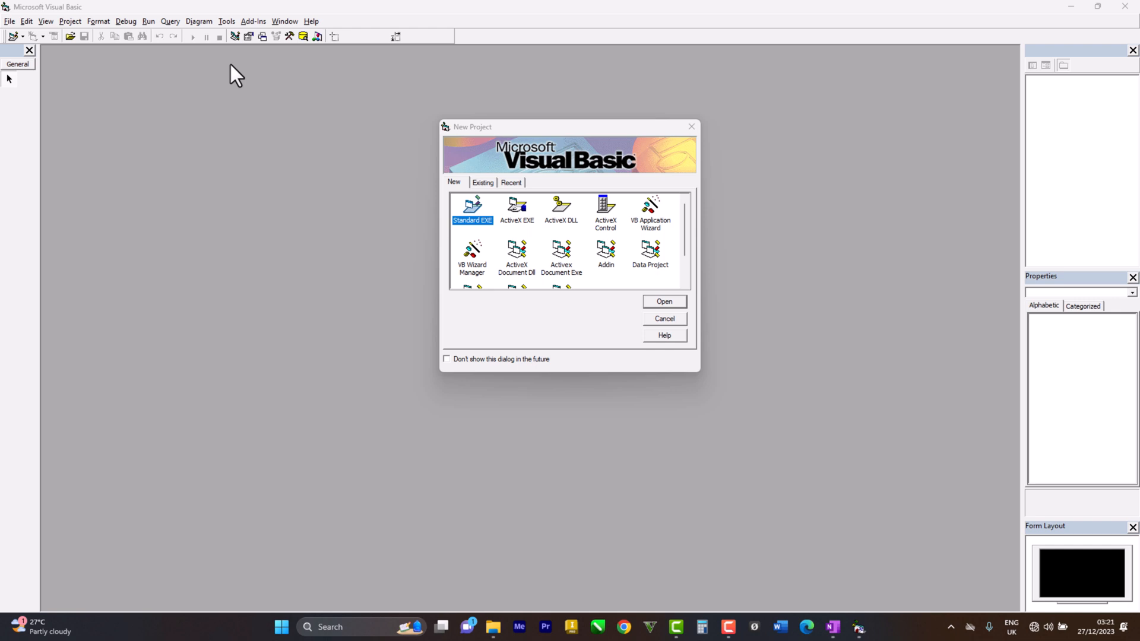
Start a new Standard EXE project and enlarge the blank Form1.
click(662, 318)
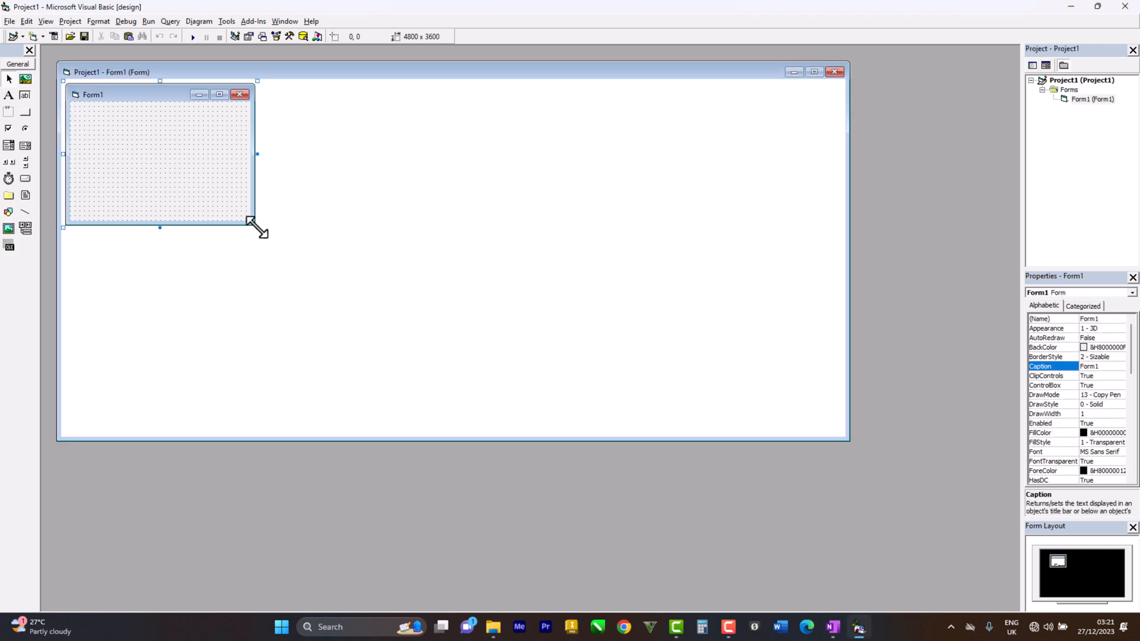
drag(256, 218, 398, 356)
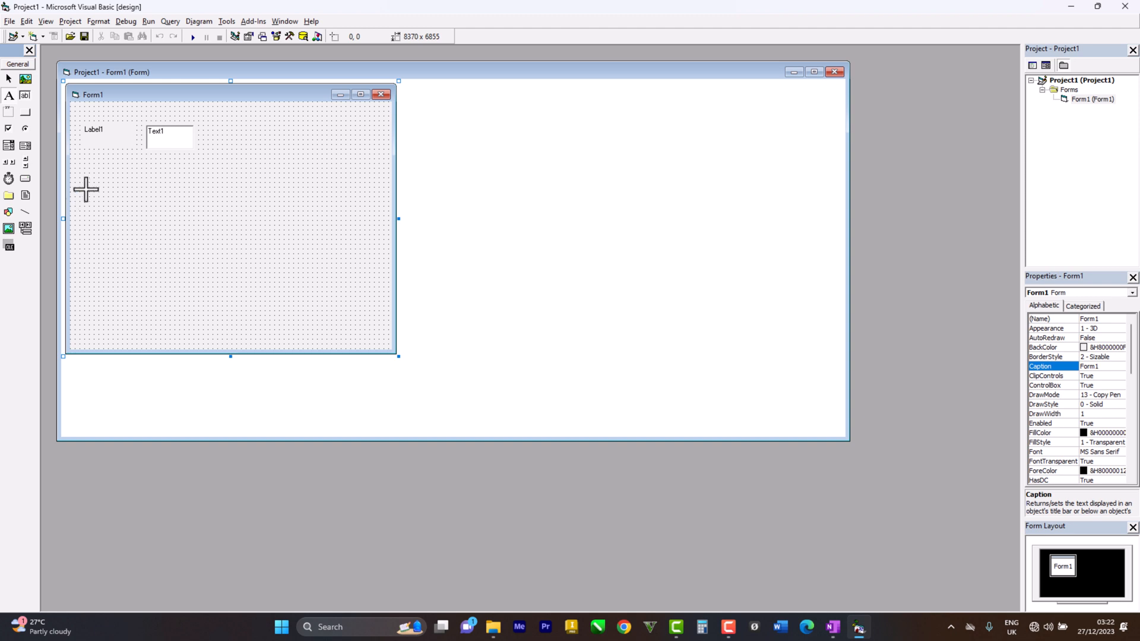
mouse_move(122, 195)
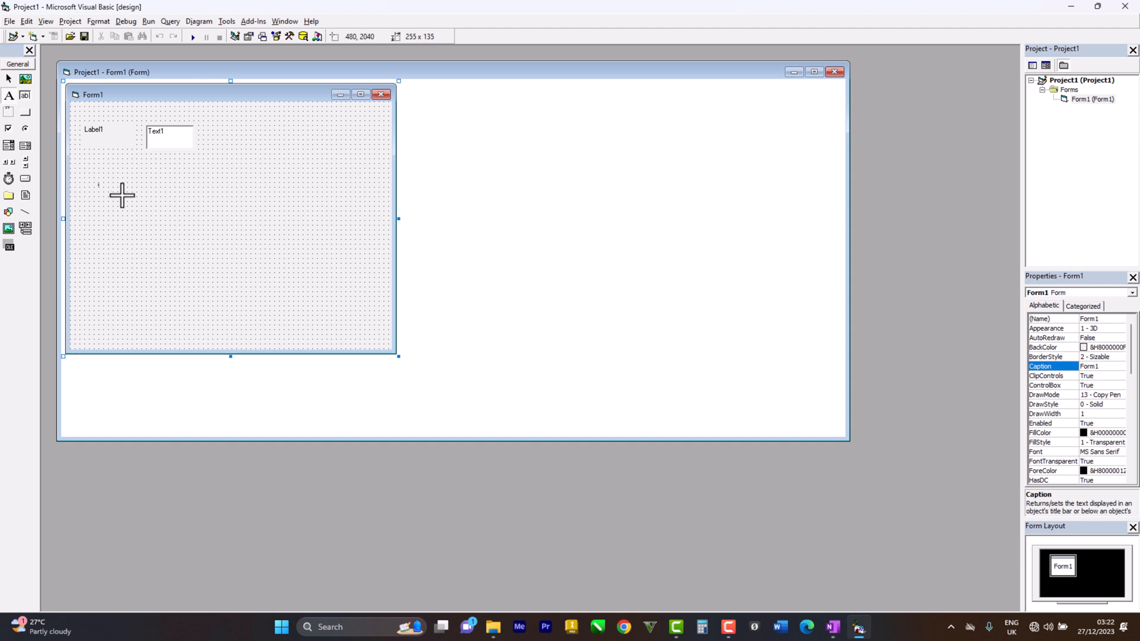
Place Label2 and Text2 below the first label/text box pair.
drag(96, 180, 134, 198)
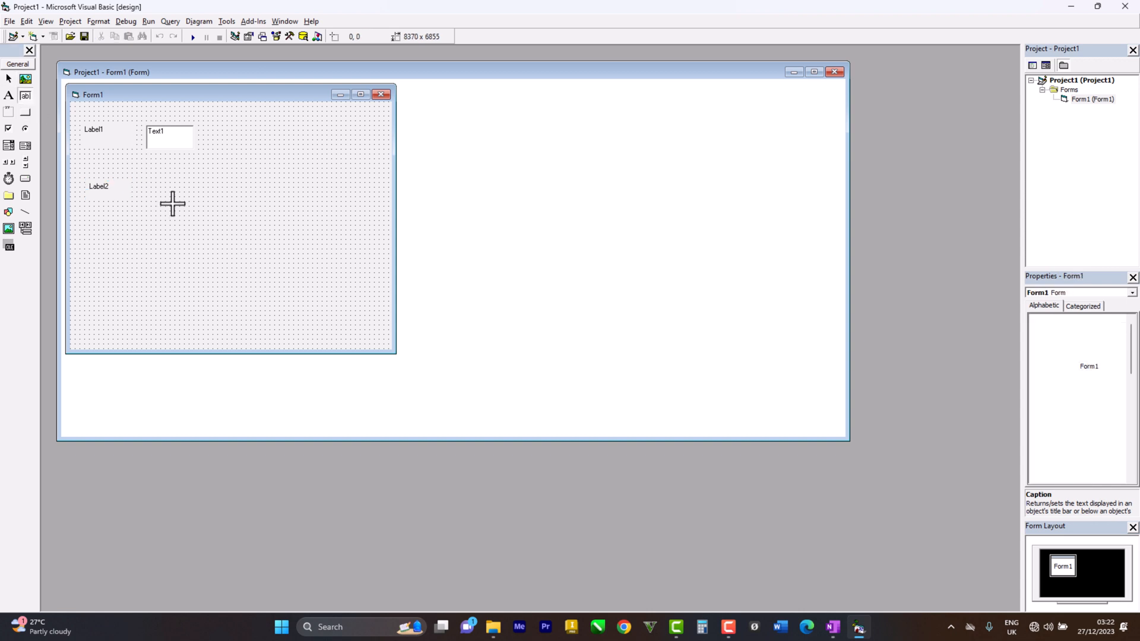
drag(138, 171, 186, 205)
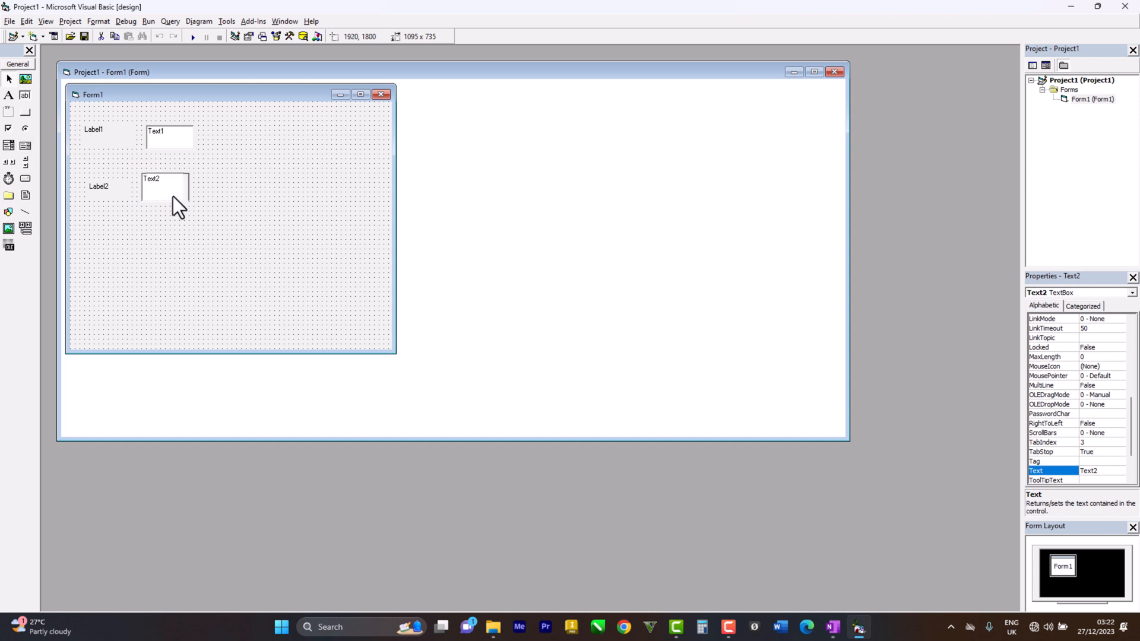
click(172, 191)
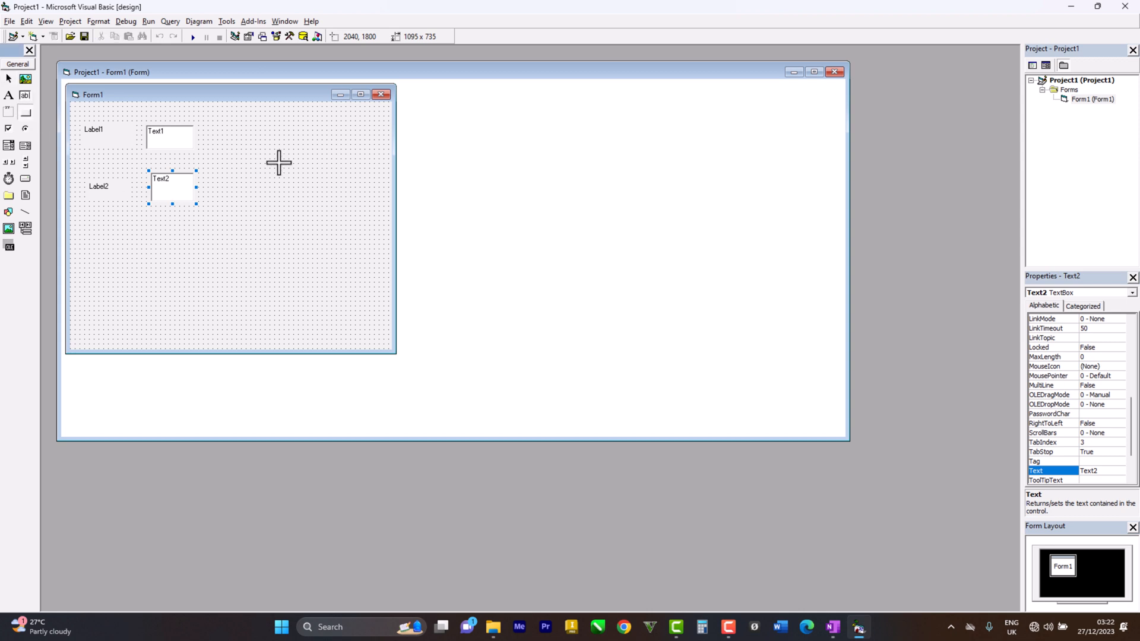
mouse_move(316, 135)
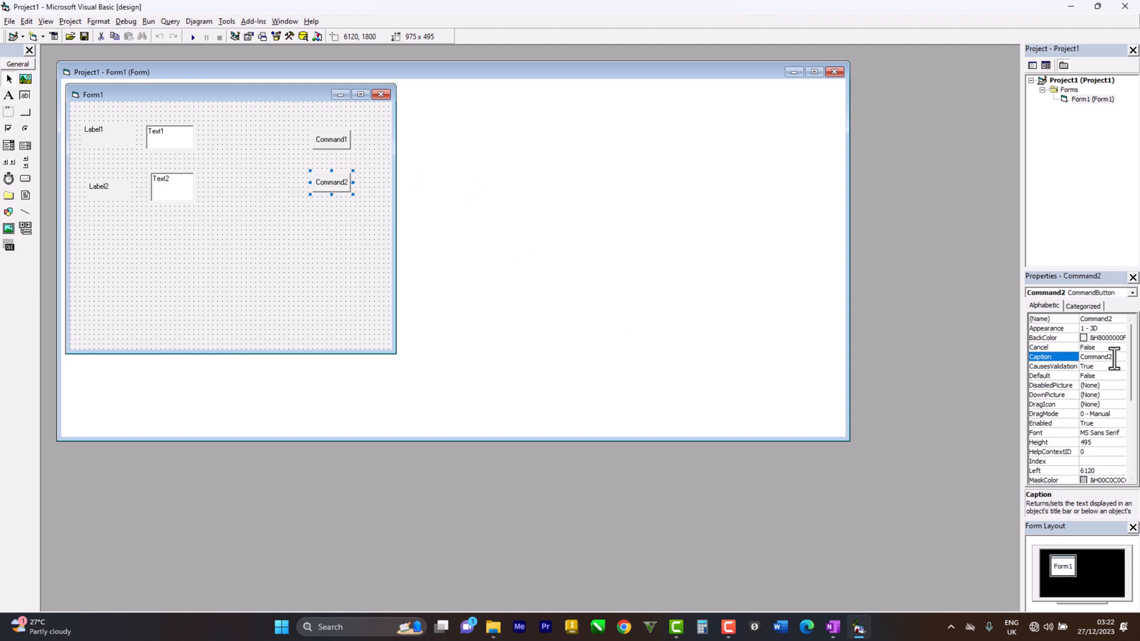
Set Command2's Caption to Subtract in the Properties window.
text(Subst)
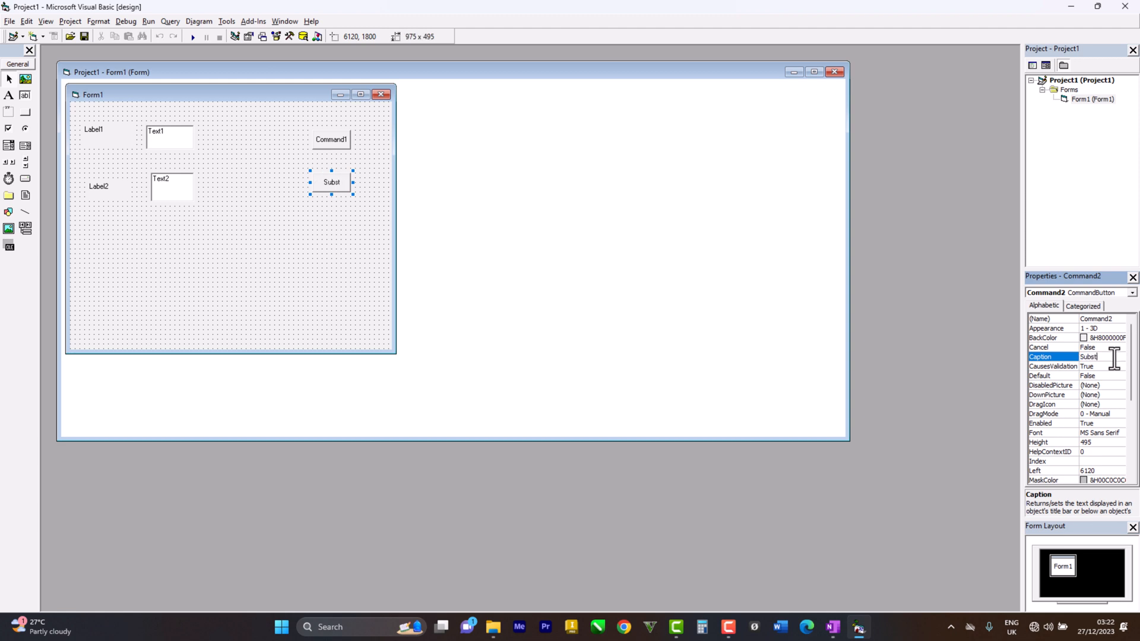
text(r)
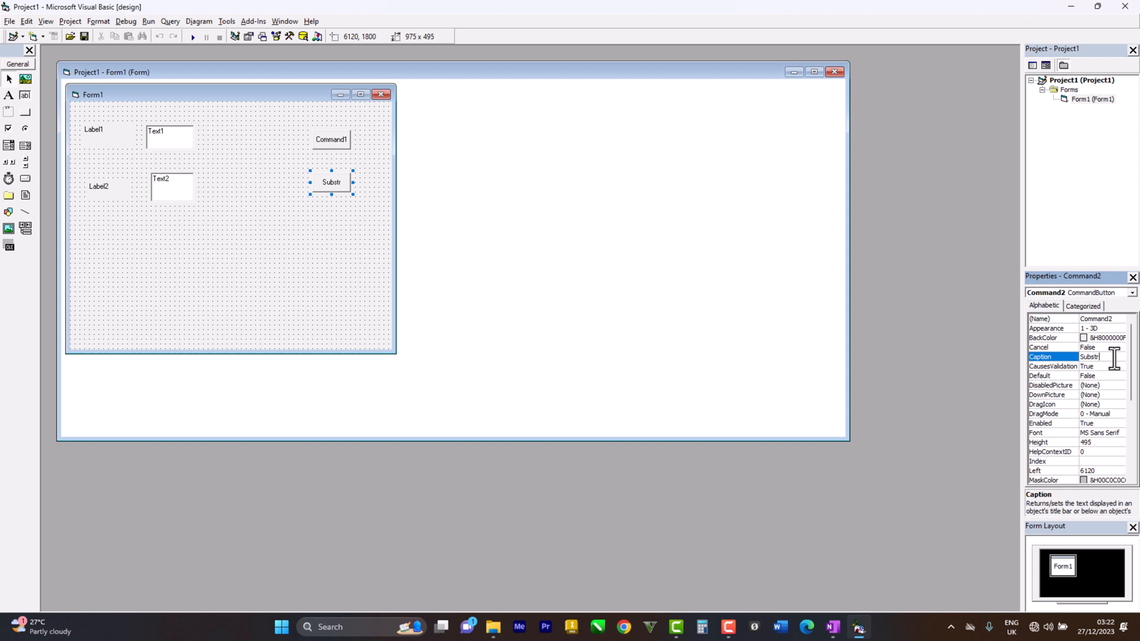
key(Backspace)
text(act)
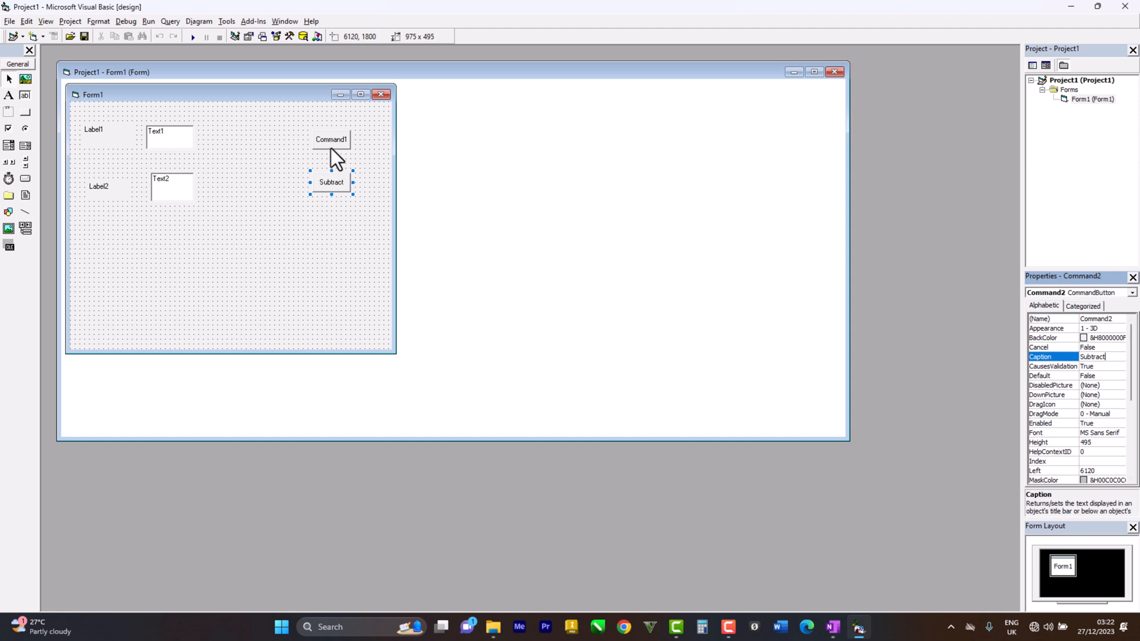
Set Command1's Caption to add, then select Text1.
click(331, 139)
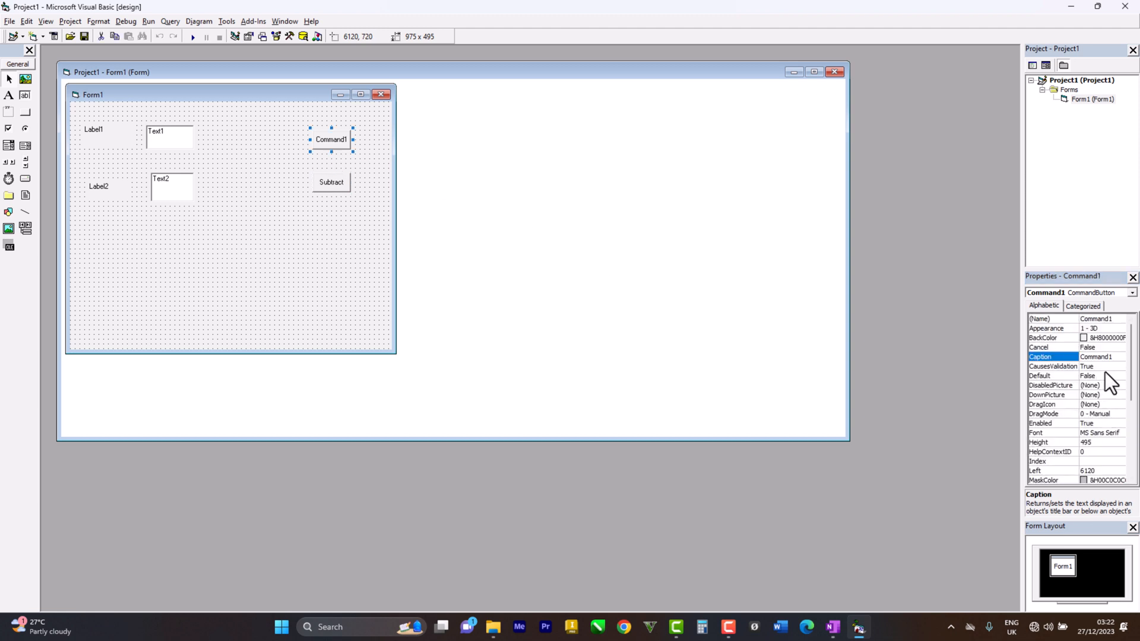
double_click(1097, 356)
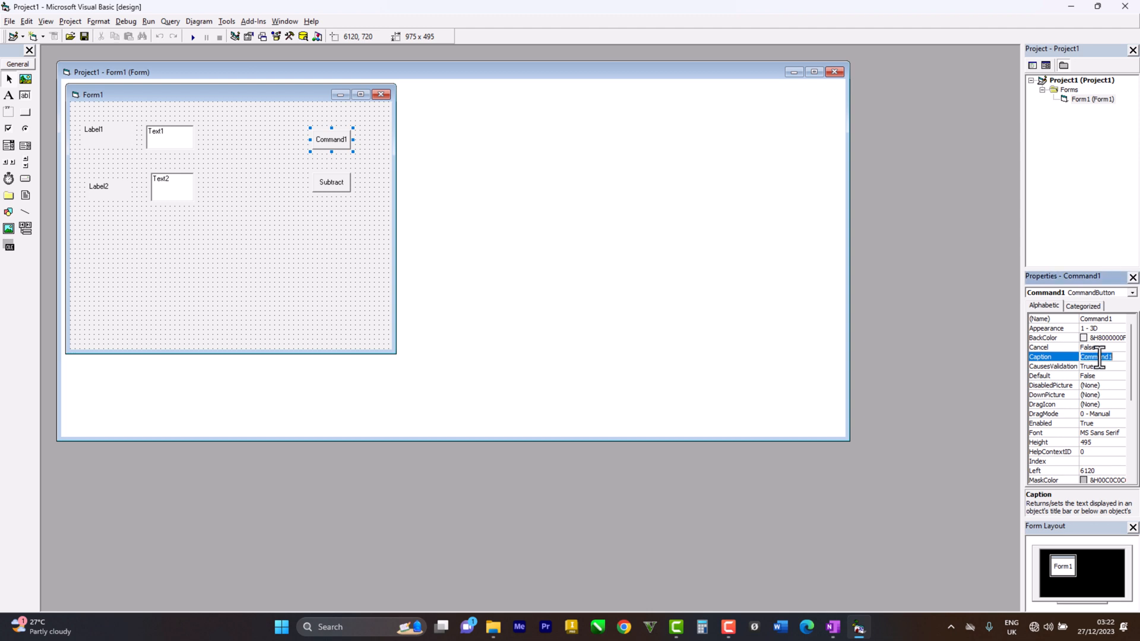
text(add)
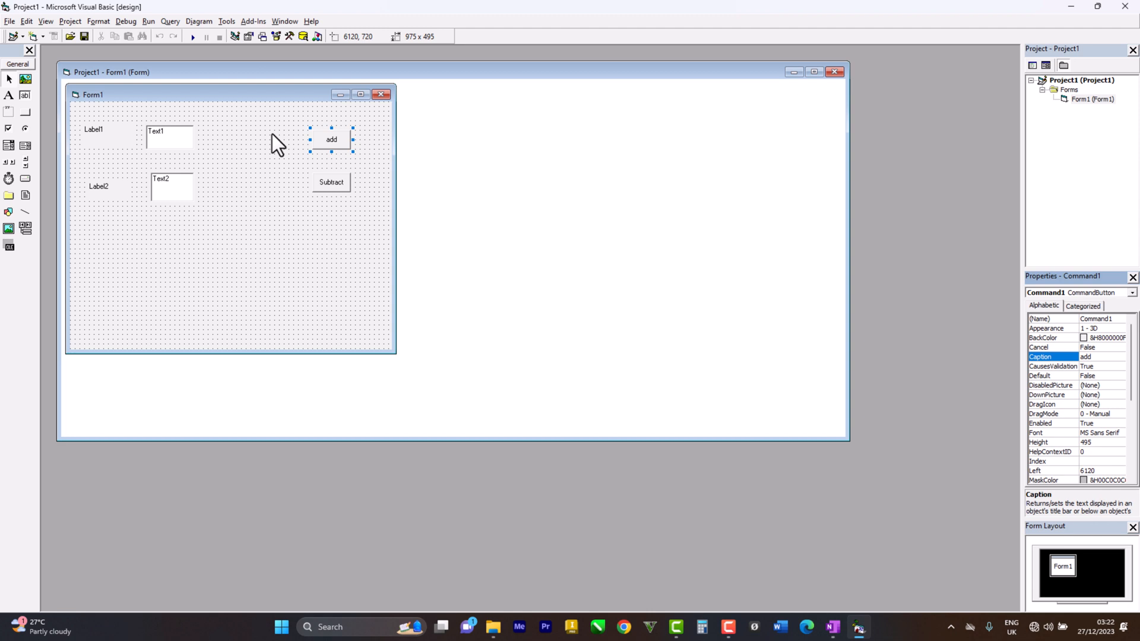
click(170, 138)
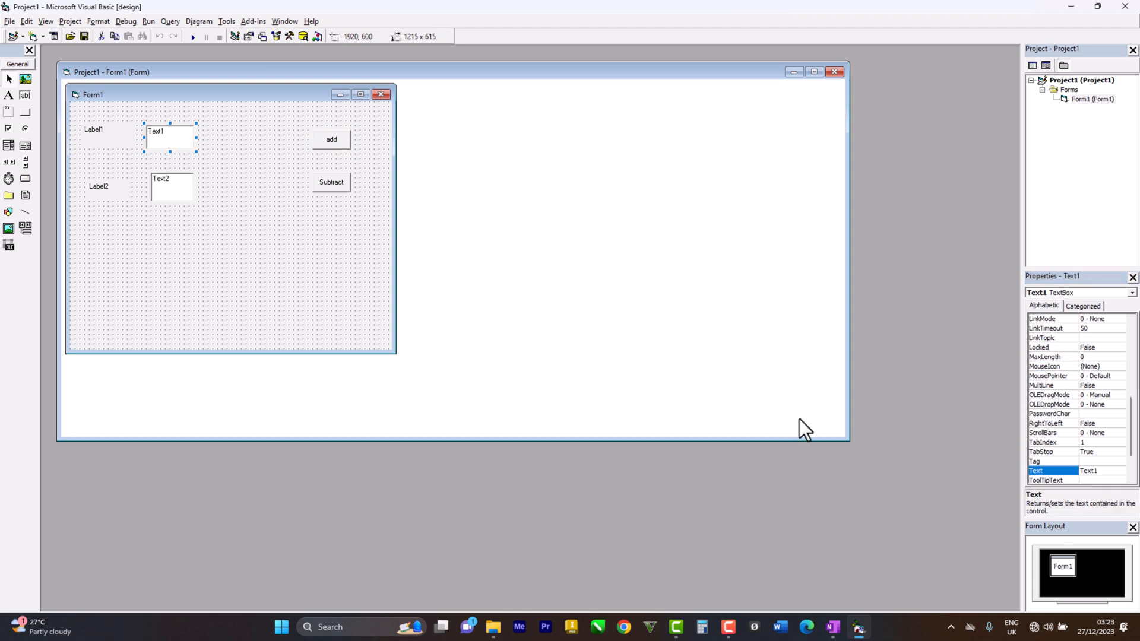
mouse_move(1106, 473)
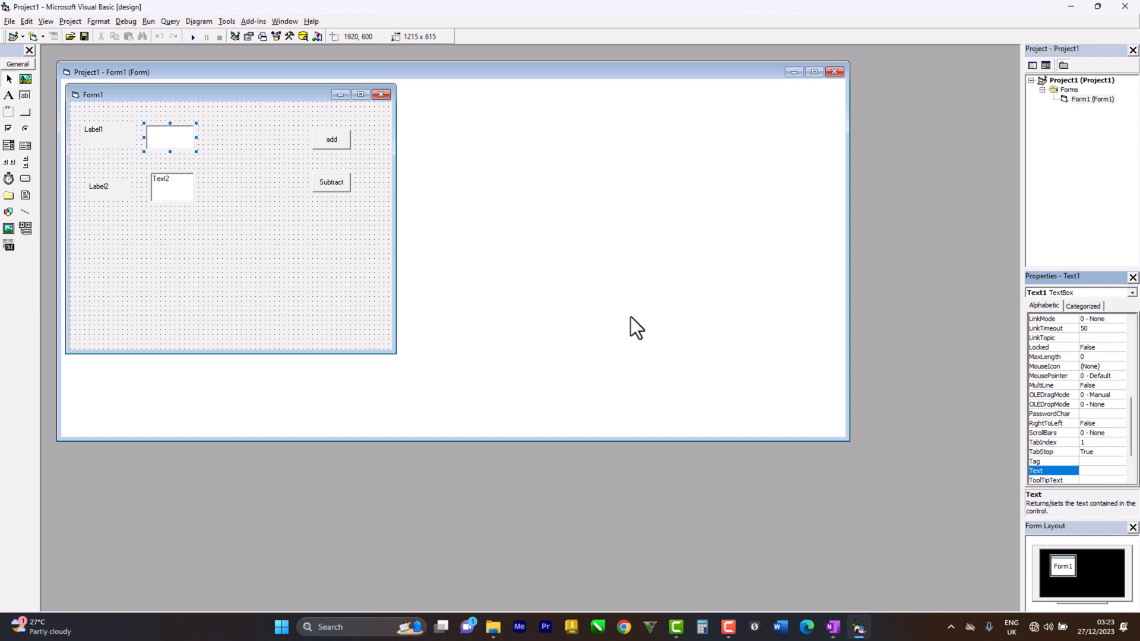
Close the General code window and open the empty Command1_Click procedure for the add button.
double_click(171, 187)
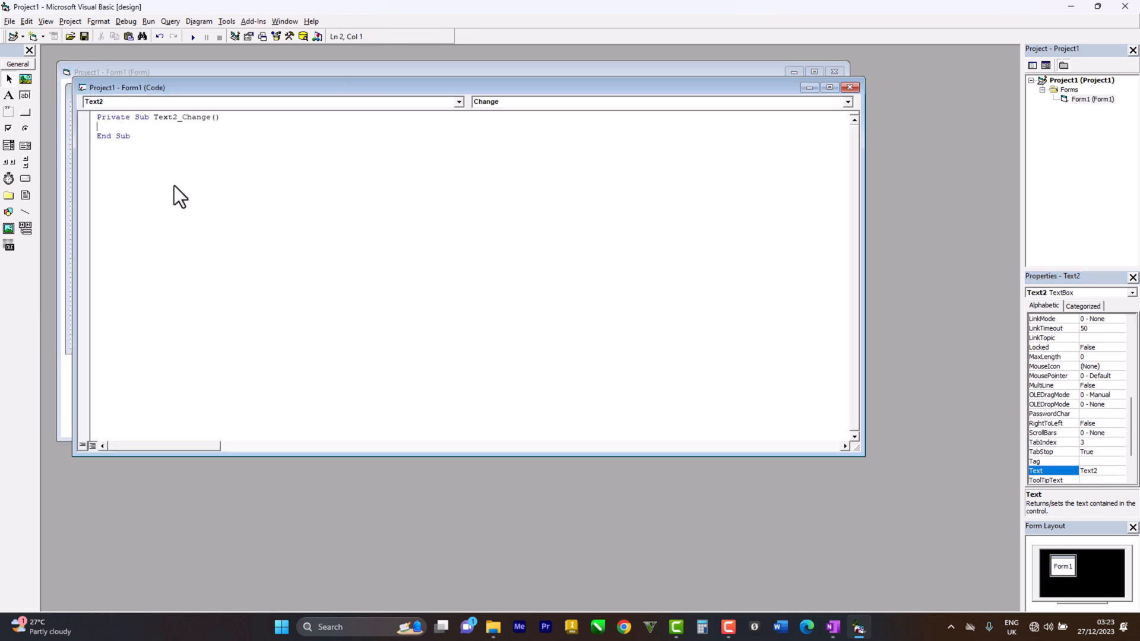
mouse_move(914, 161)
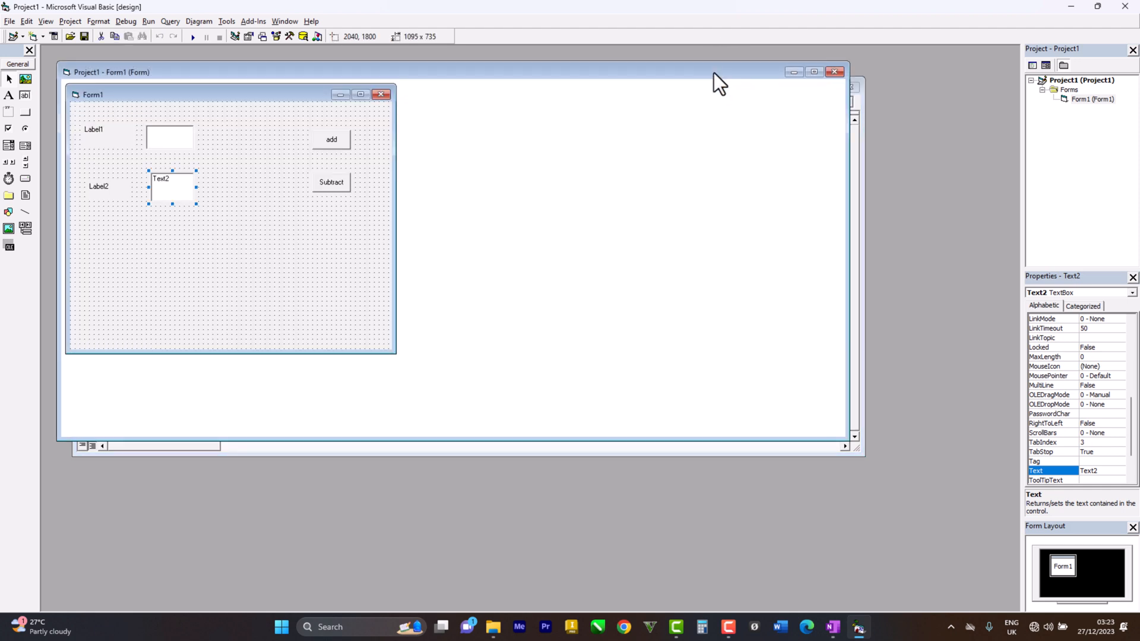
mouse_move(183, 211)
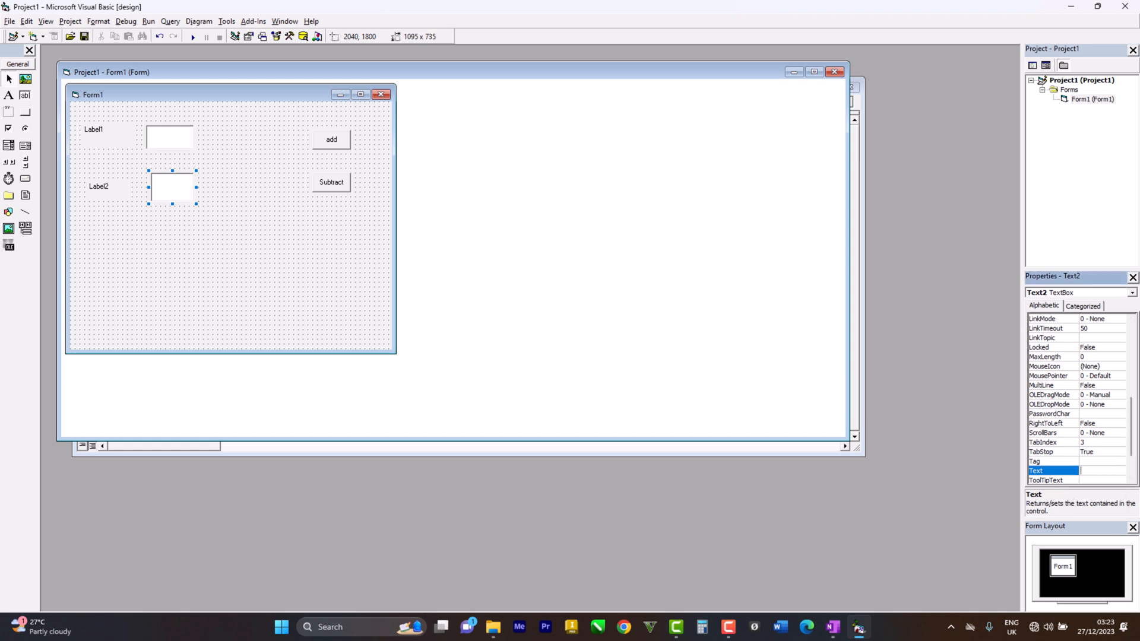
mouse_move(333, 151)
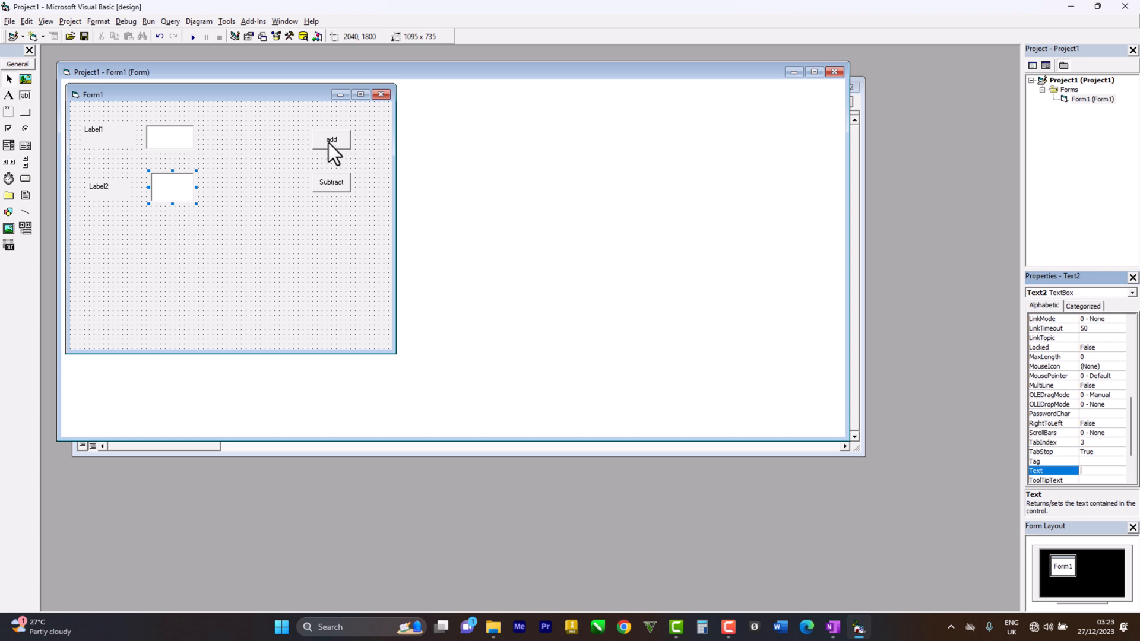
double_click(331, 140)
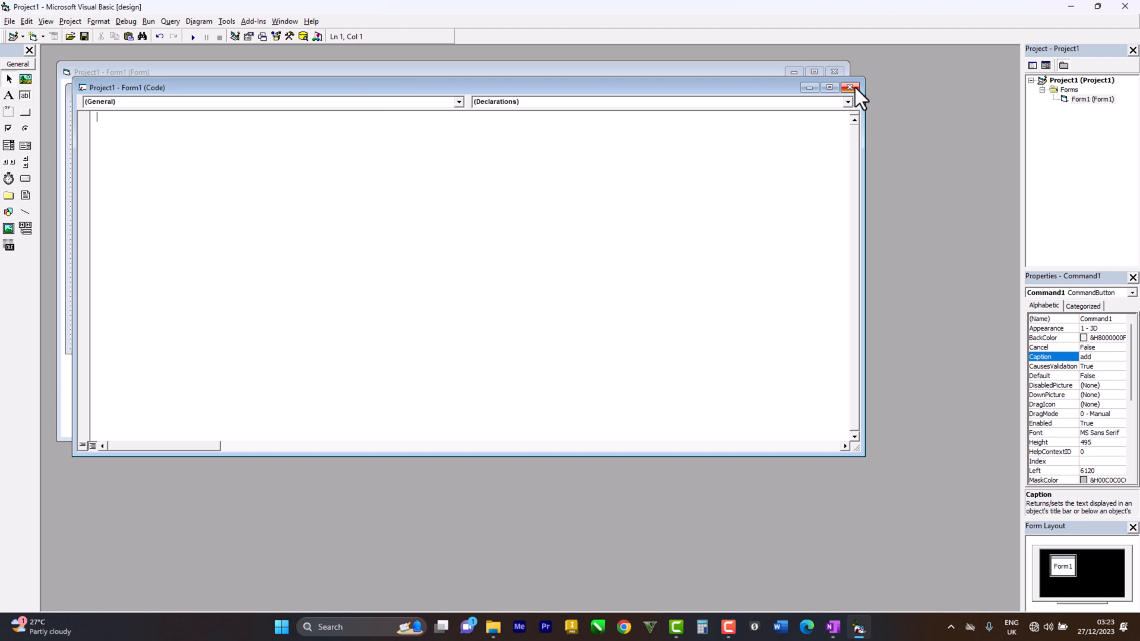
click(848, 87)
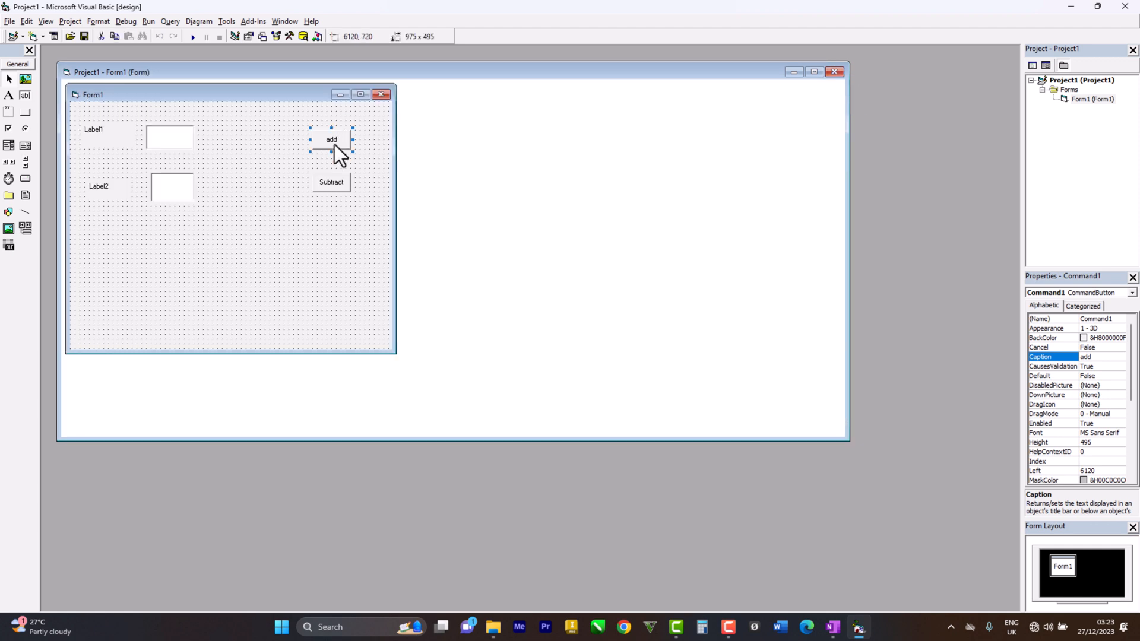
double_click(331, 139)
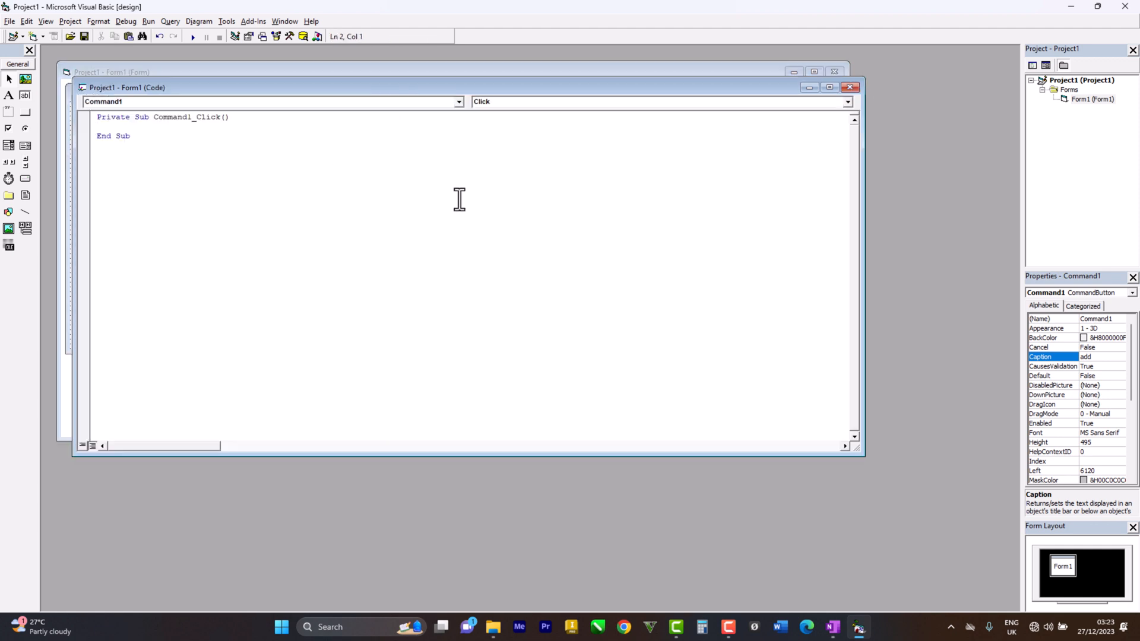
click(831, 626)
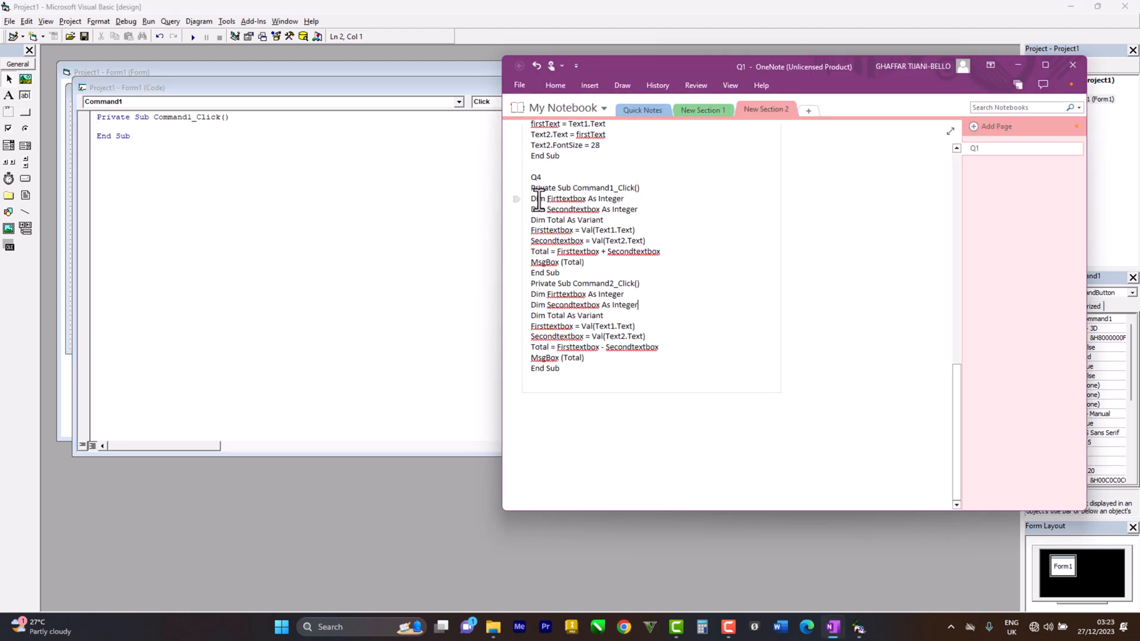
mouse_move(571, 188)
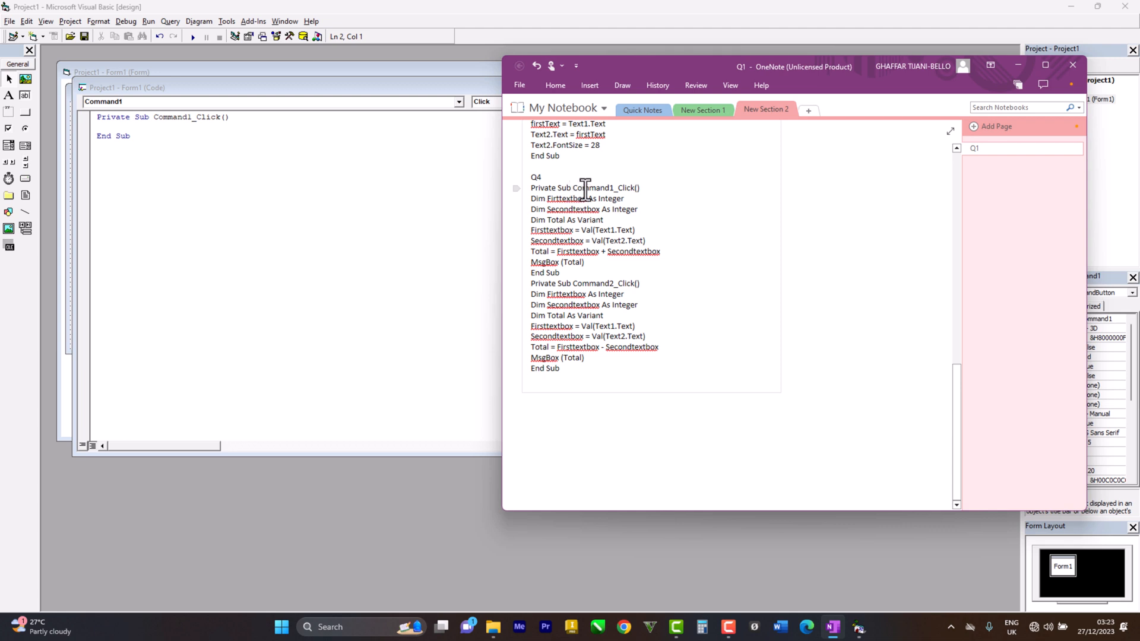
mouse_move(559, 198)
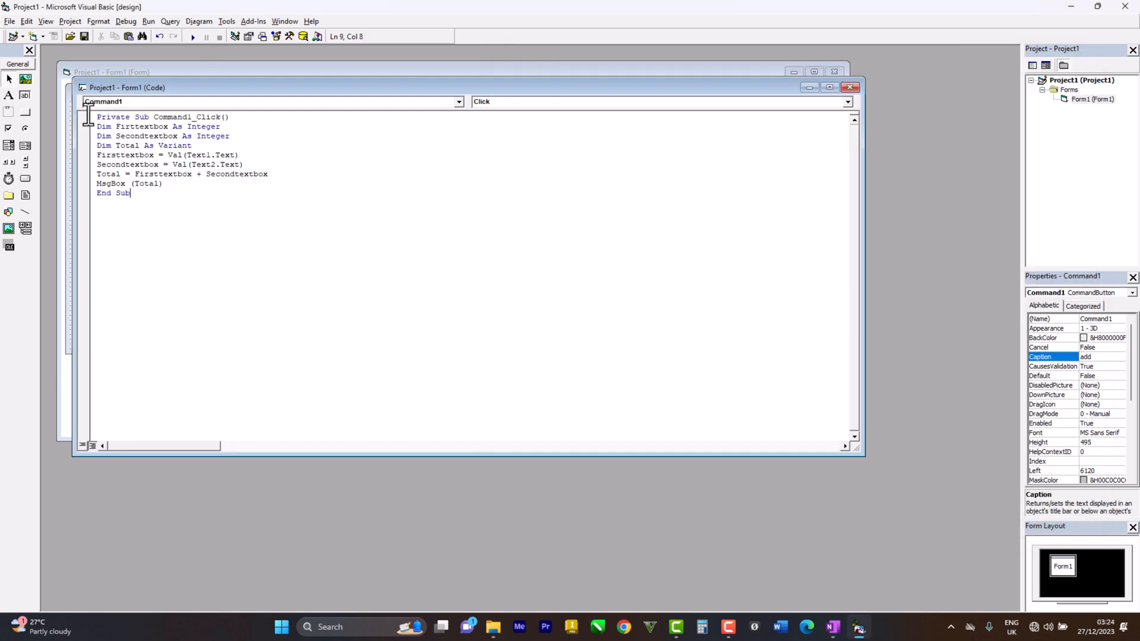
mouse_move(424, 78)
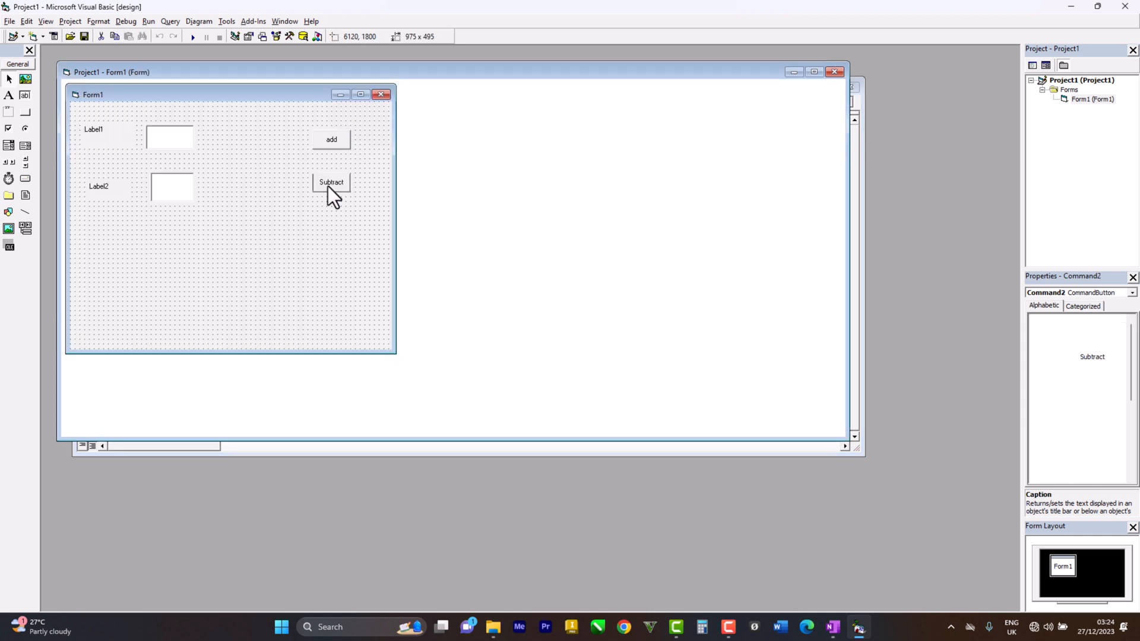
Enter the Command2_Click subtraction code with MsgBox (Total) and start the program.
double_click(331, 182)
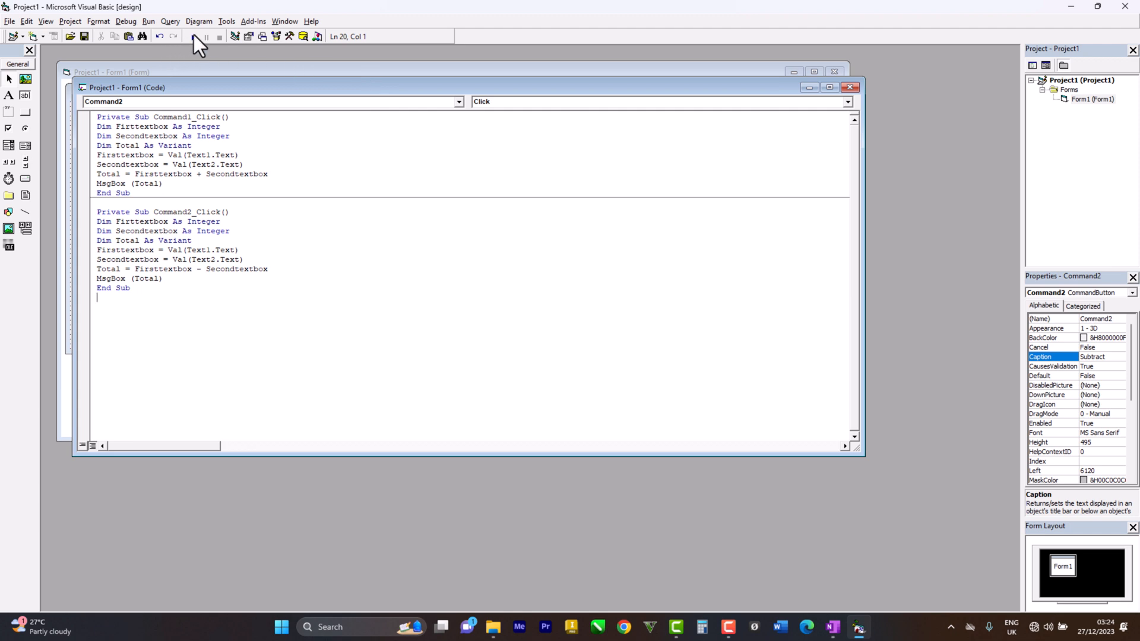
click(193, 37)
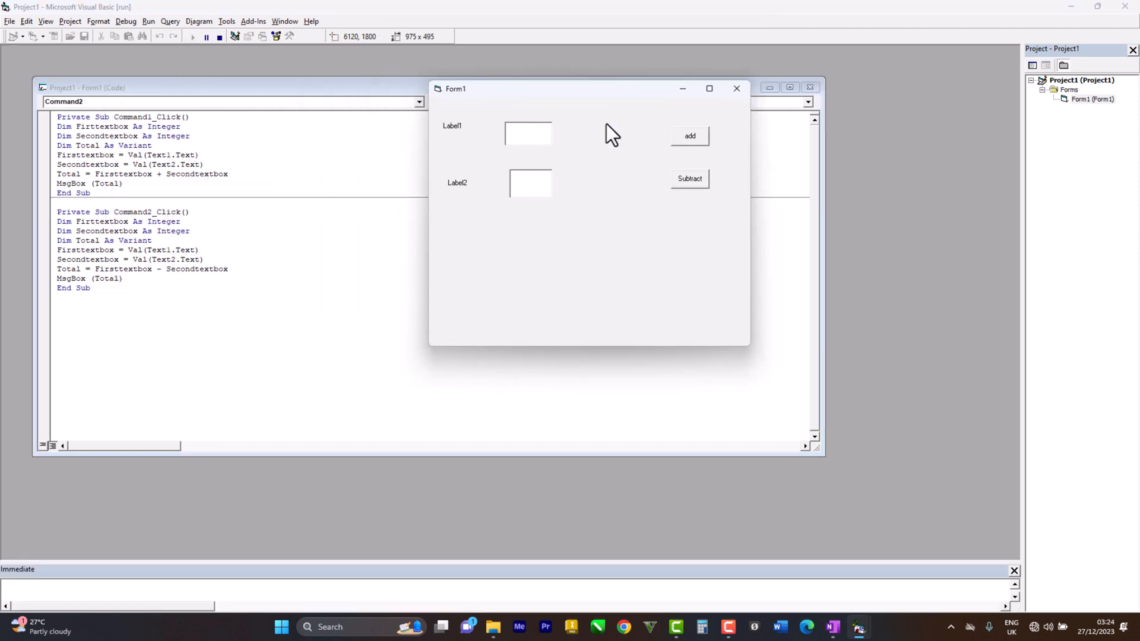
Enter 500 and 1500, confirming add gives 2000 and Subtract gives -1000.
text(500)
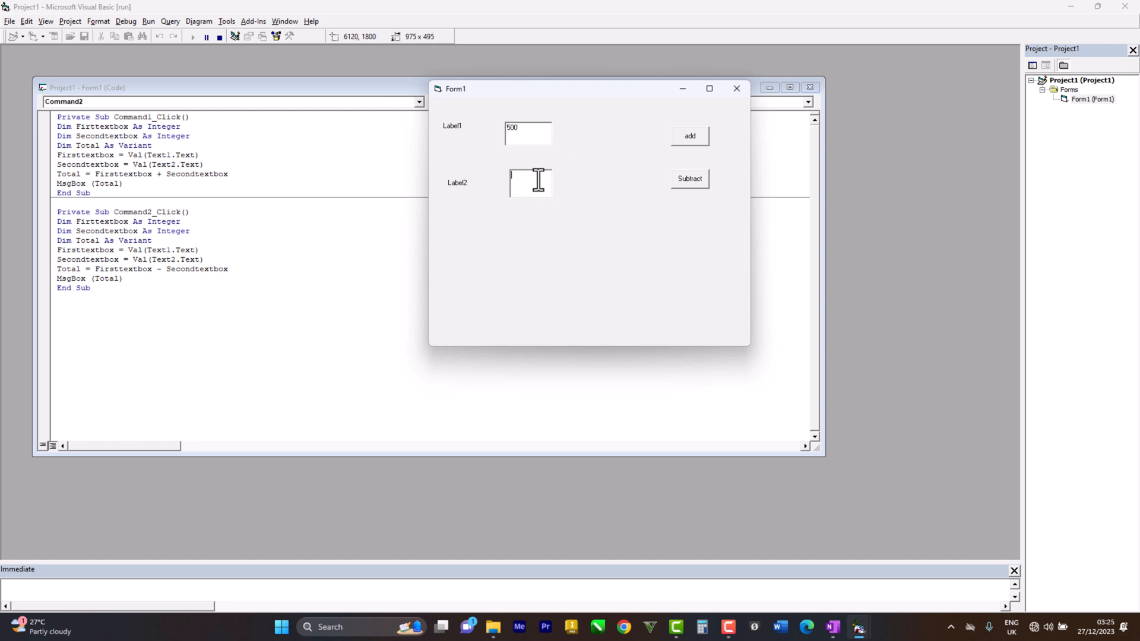
text(1500)
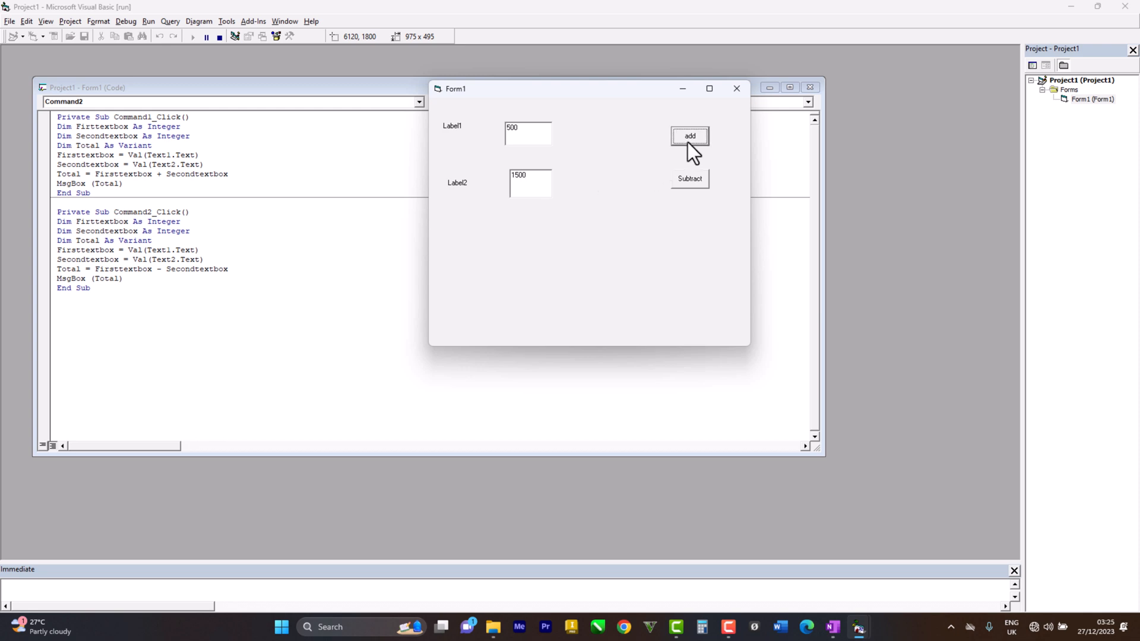
click(689, 135)
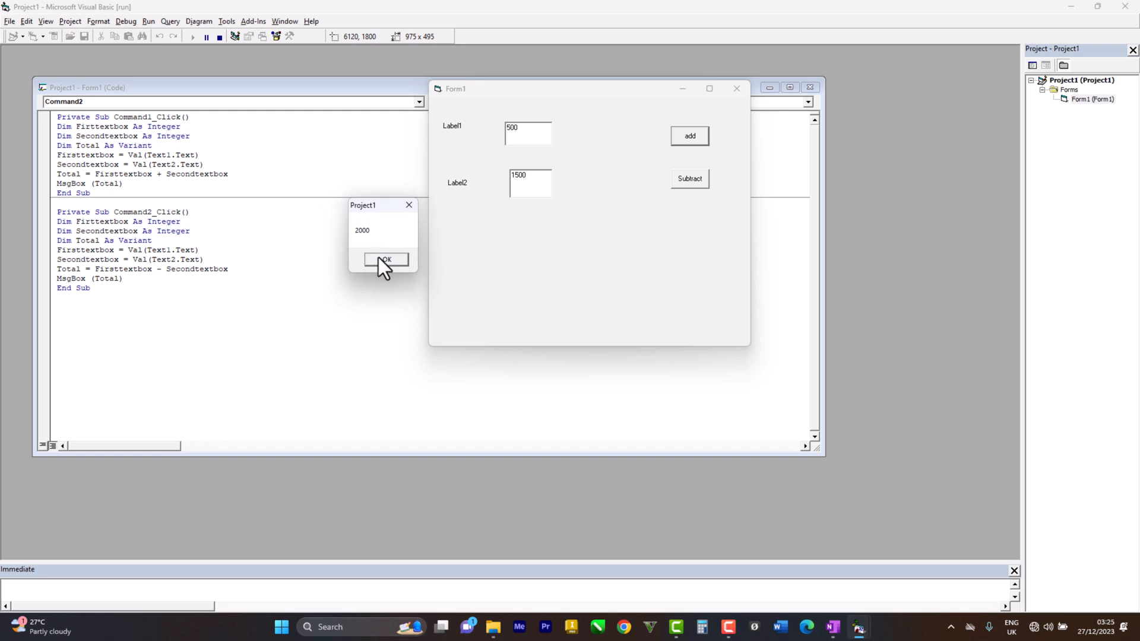
click(385, 260)
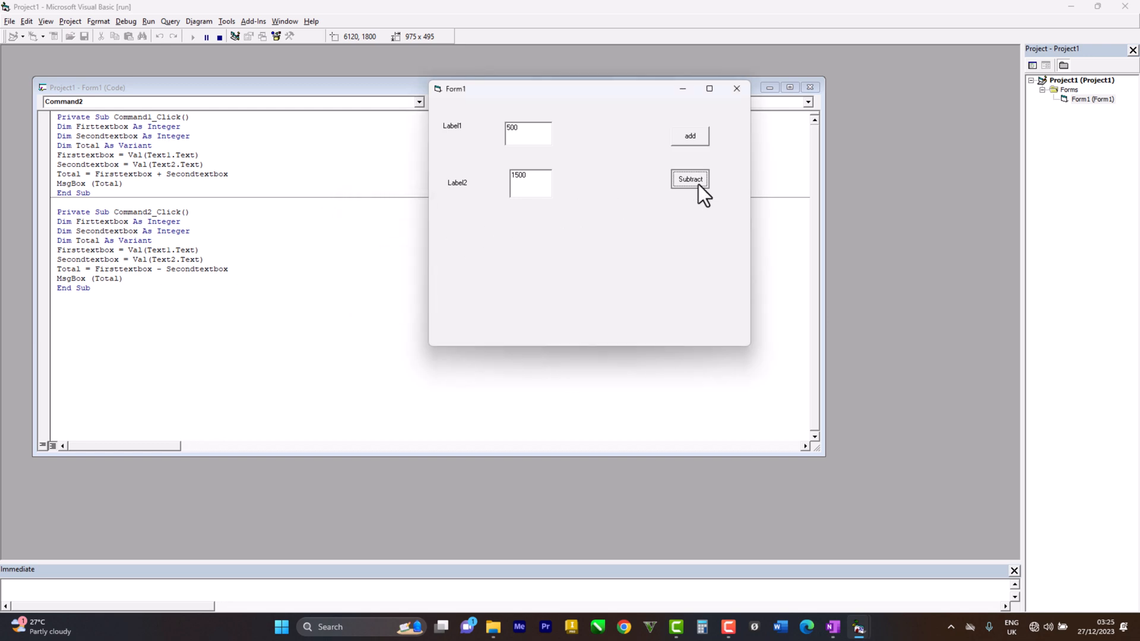
click(688, 179)
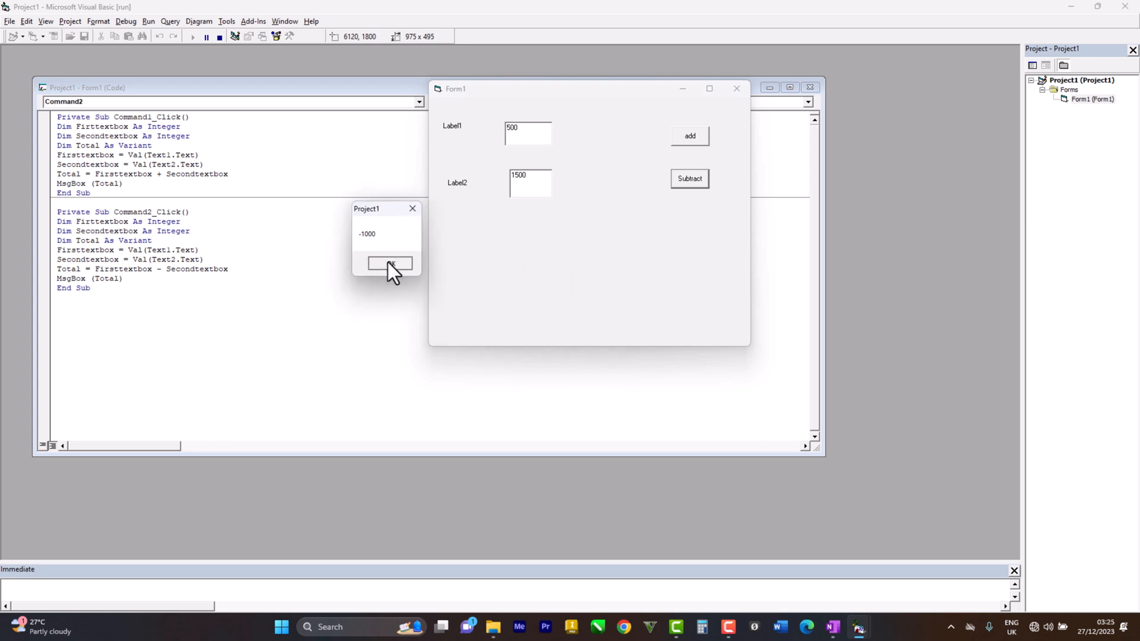
click(391, 264)
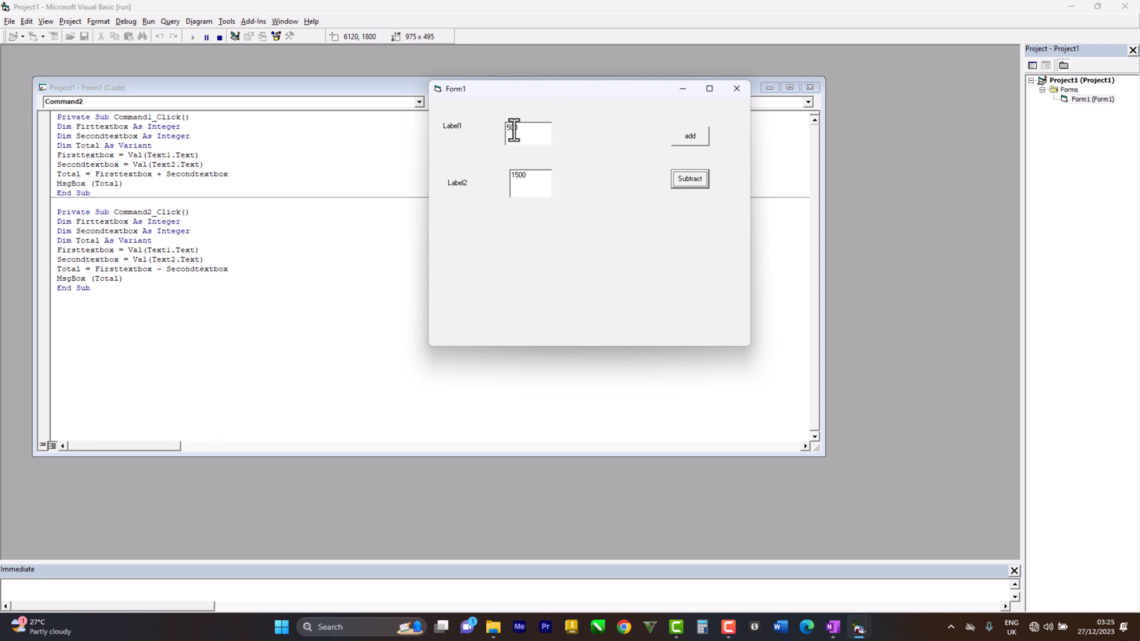
Change the first number to 5000 and confirm add gives 6500 and Subtract gives 3500.
text(0)
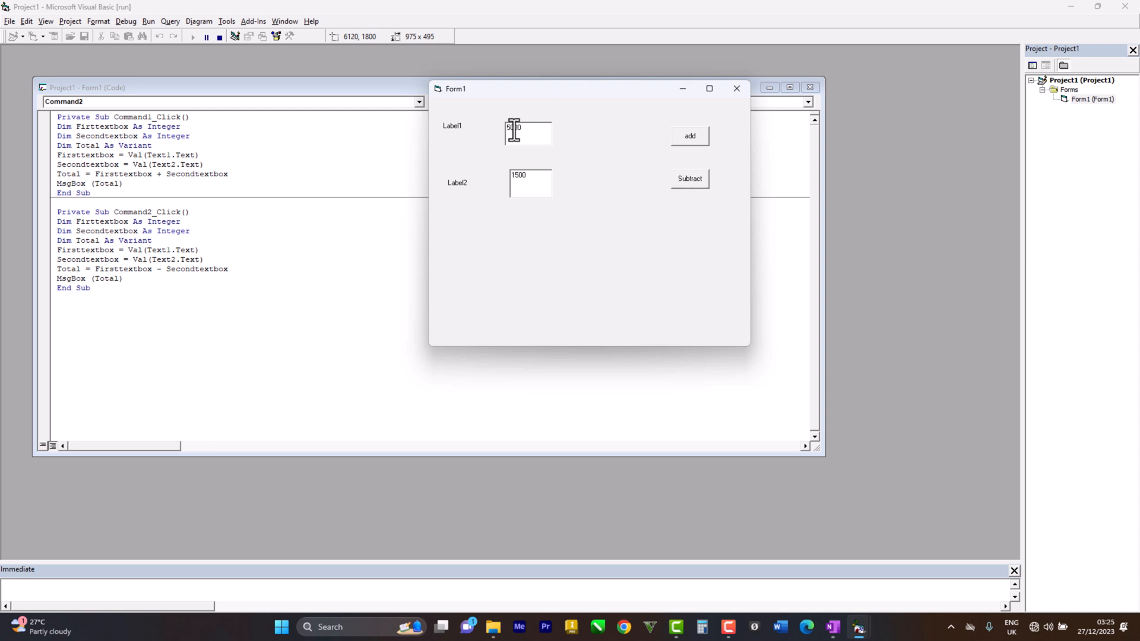
click(689, 135)
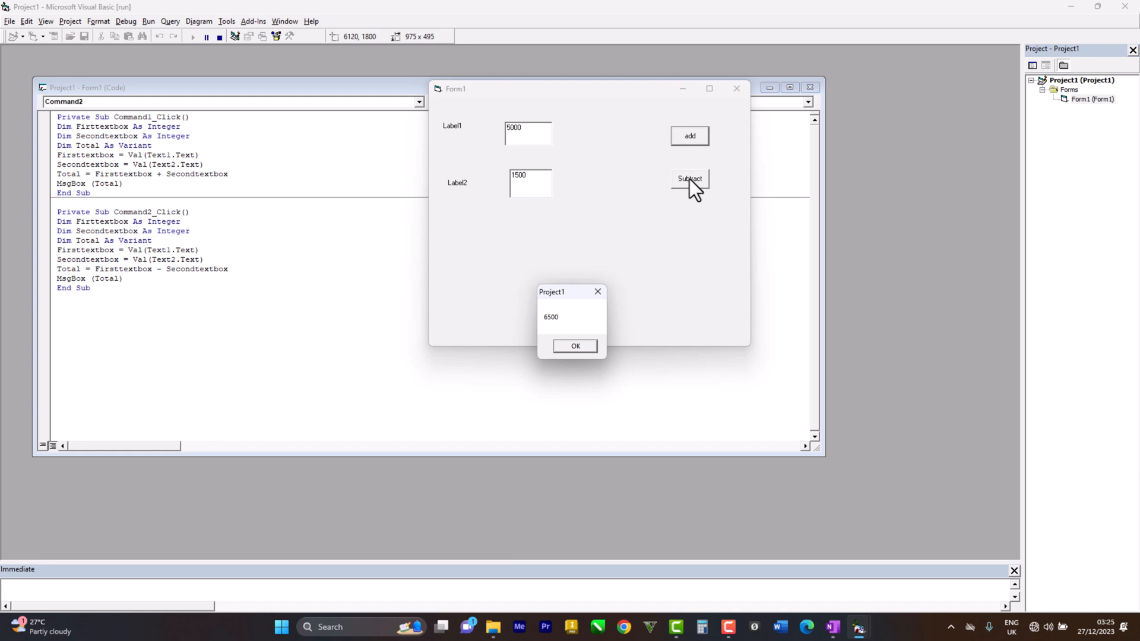
mouse_move(627, 287)
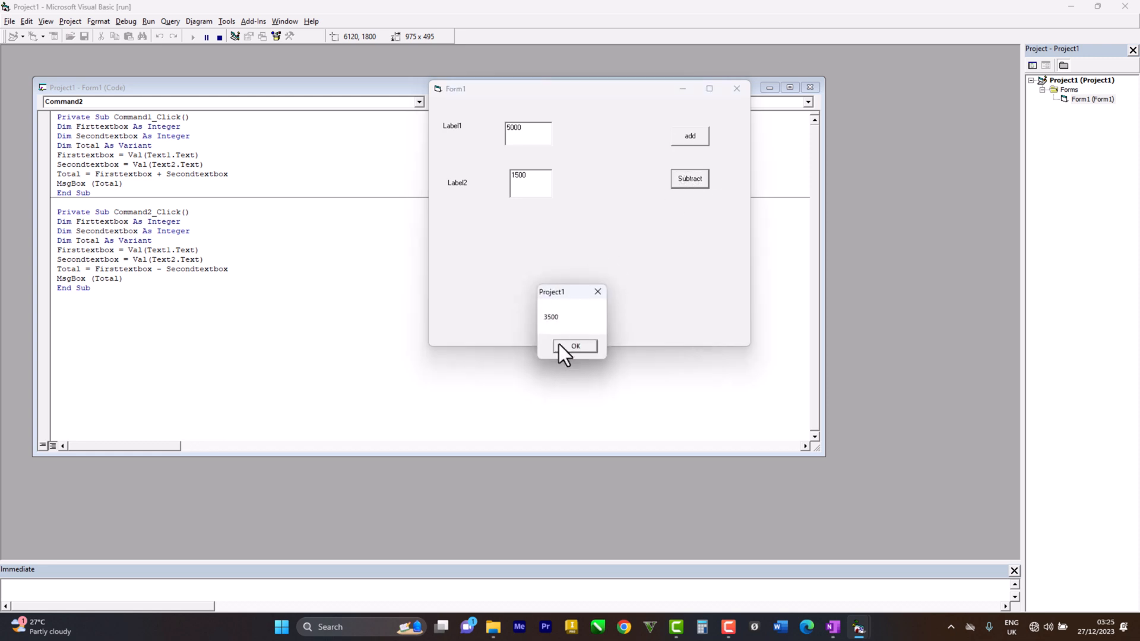
click(575, 345)
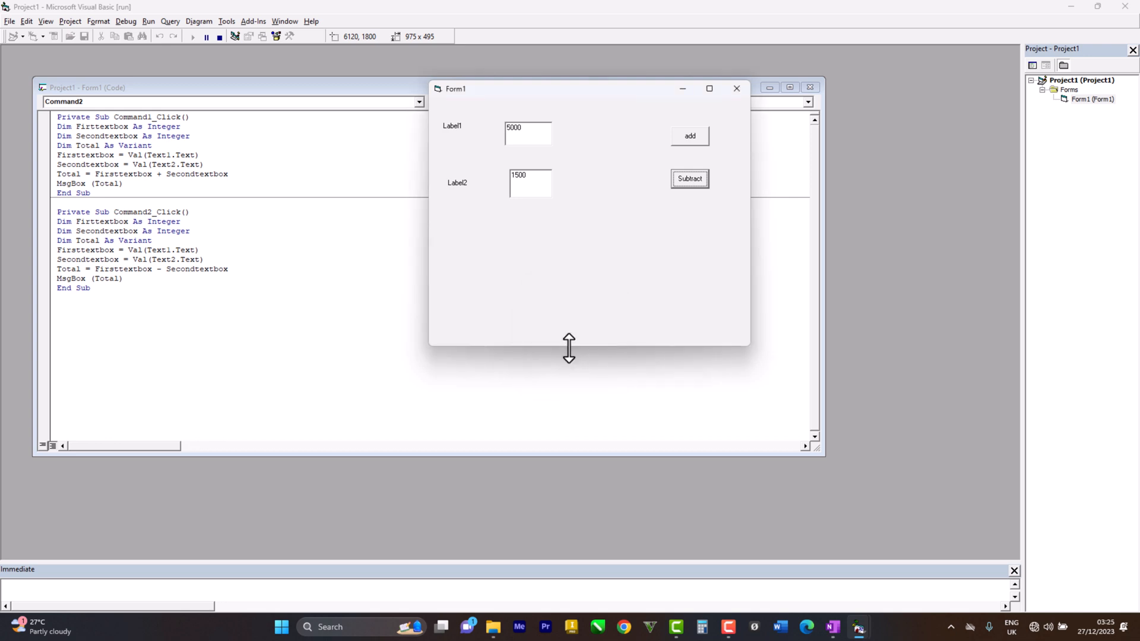
mouse_move(758, 419)
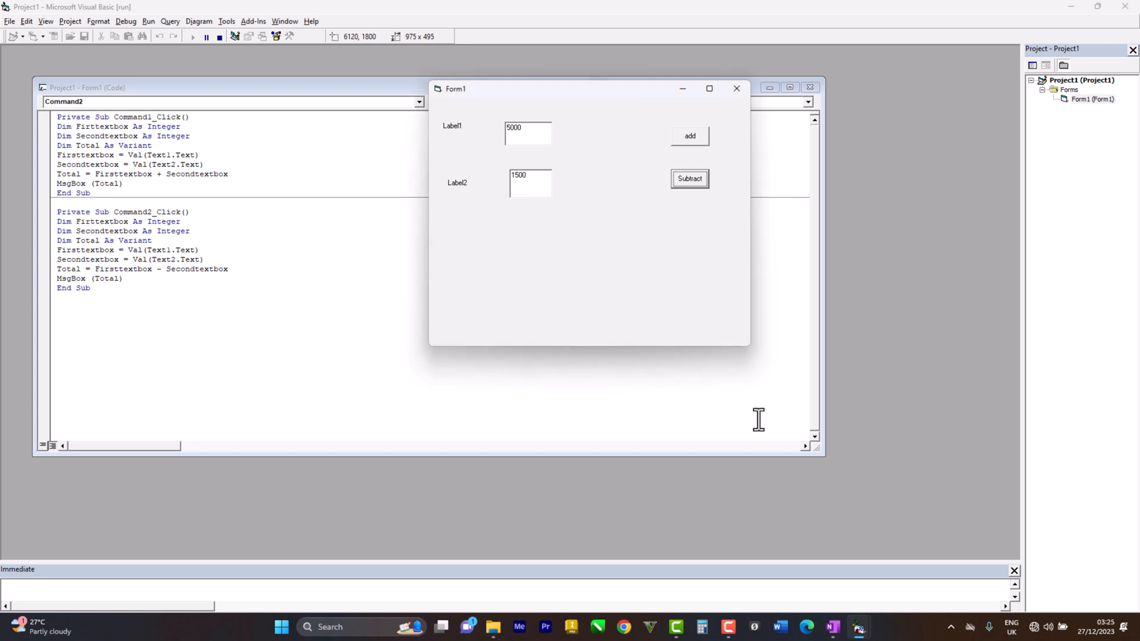